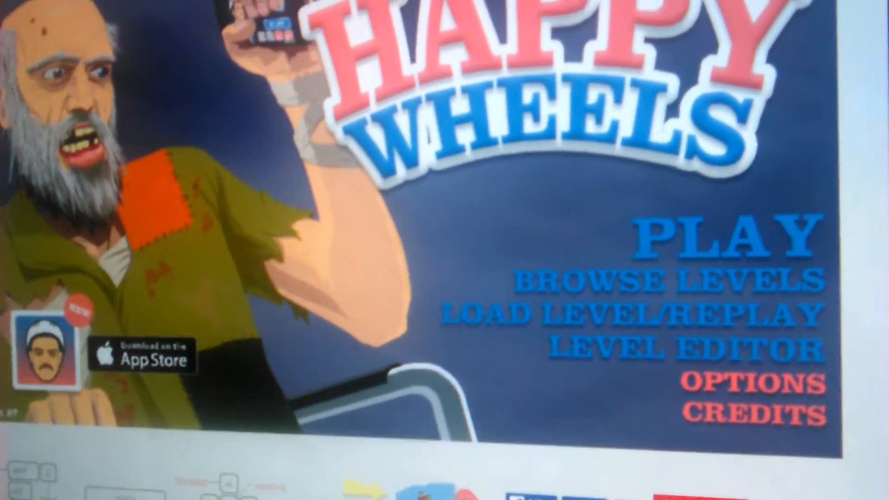
Step: Scroll the Happy Wheels menu and enter Browse Levels to list user-submitted levels
{"action": "scroll", "scroll_direction": "down", "scroll_amount": 3}
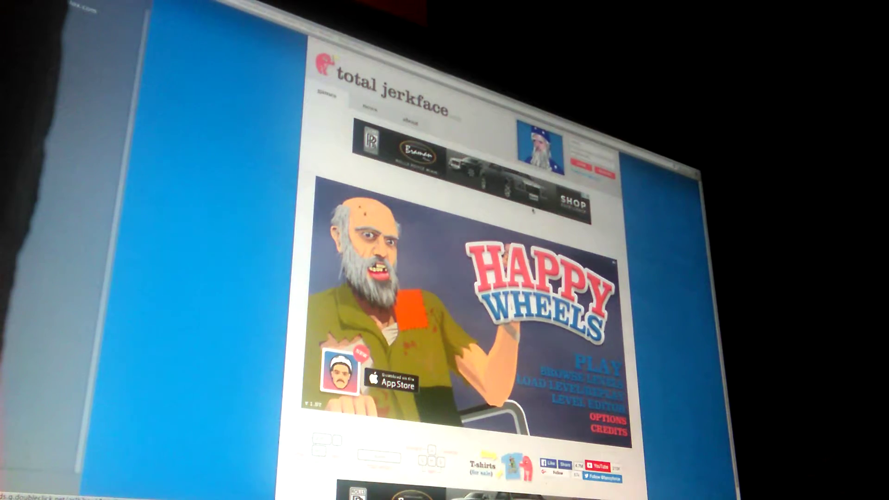
{"action": "left_click", "coordinate": [601, 366]}
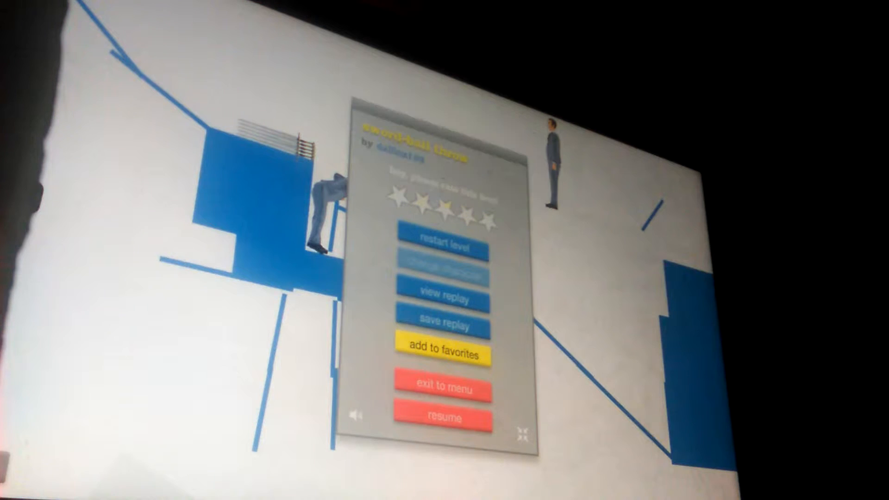
{"action": "left_click", "coordinate": [444, 417]}
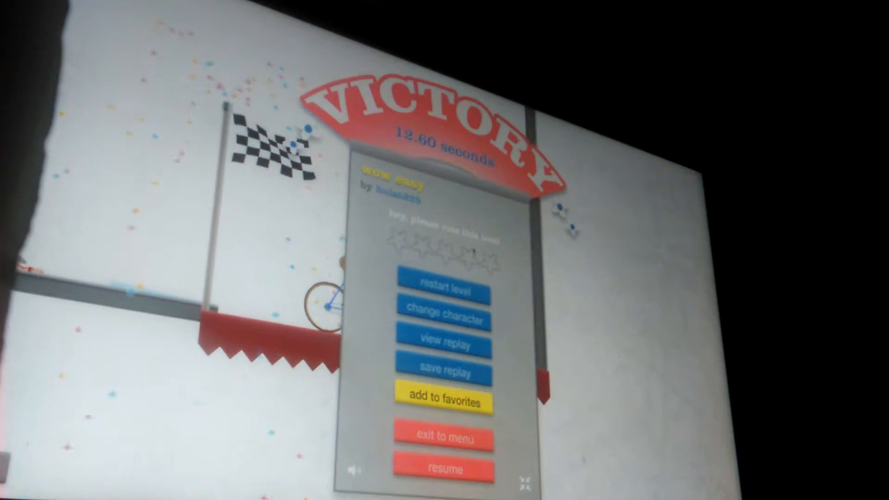
Step: Exit the finished 'wow easy' level back to the User Submitted Levels list
{"action": "left_click", "coordinate": [444, 438]}
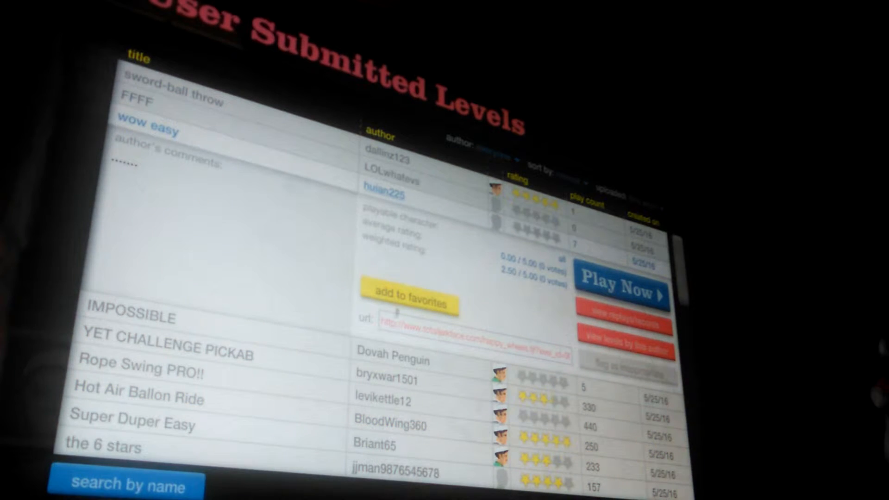